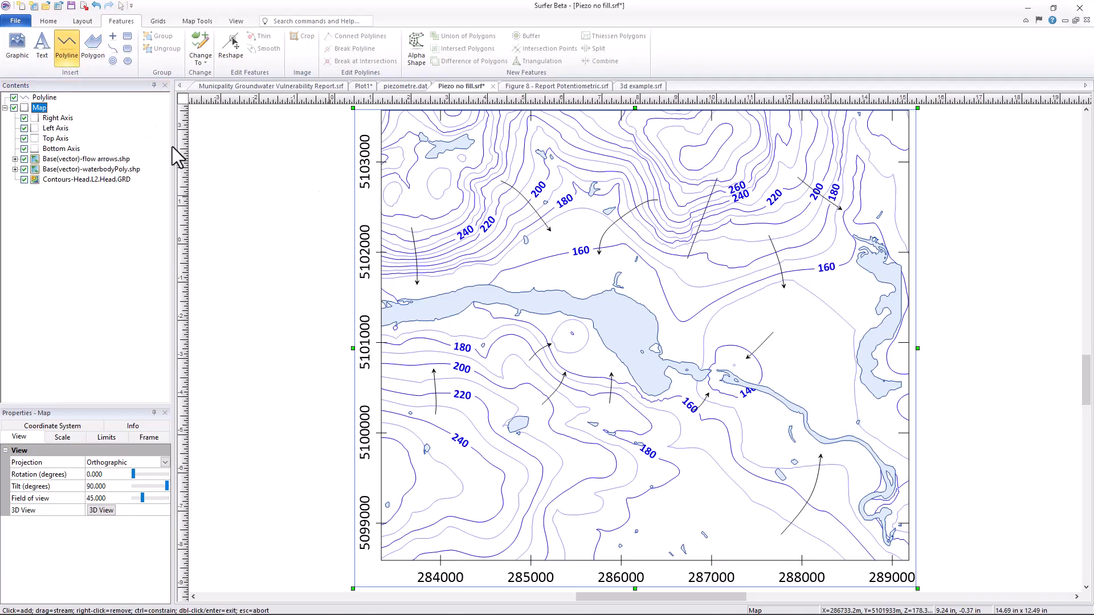
Import toporama.tif as a base layer under the contours, then show the Groundwater Vulnerability Report
click(40, 97)
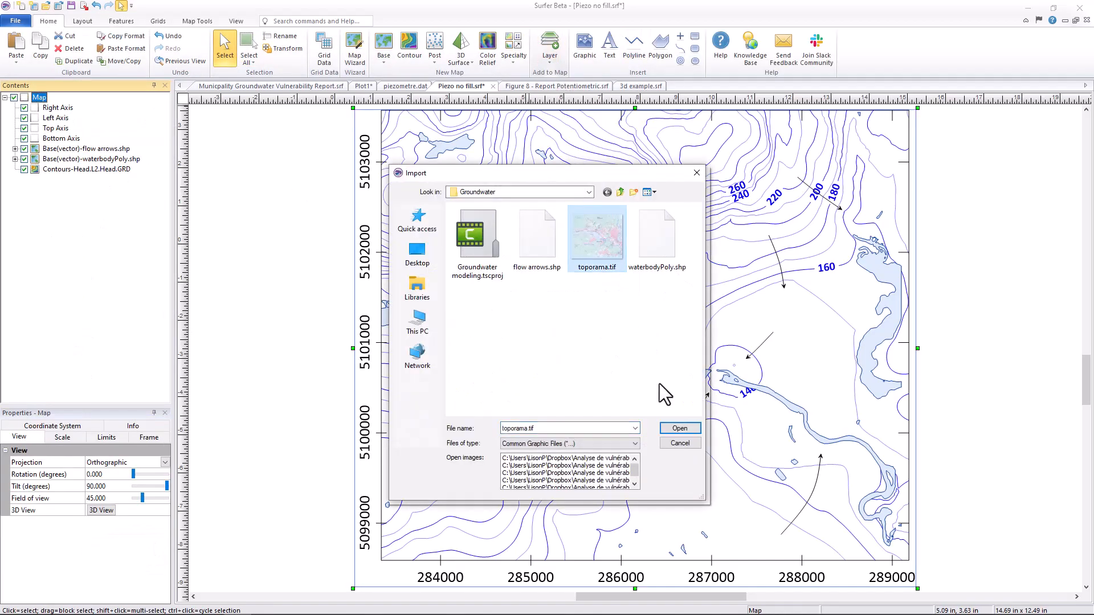
click(677, 428)
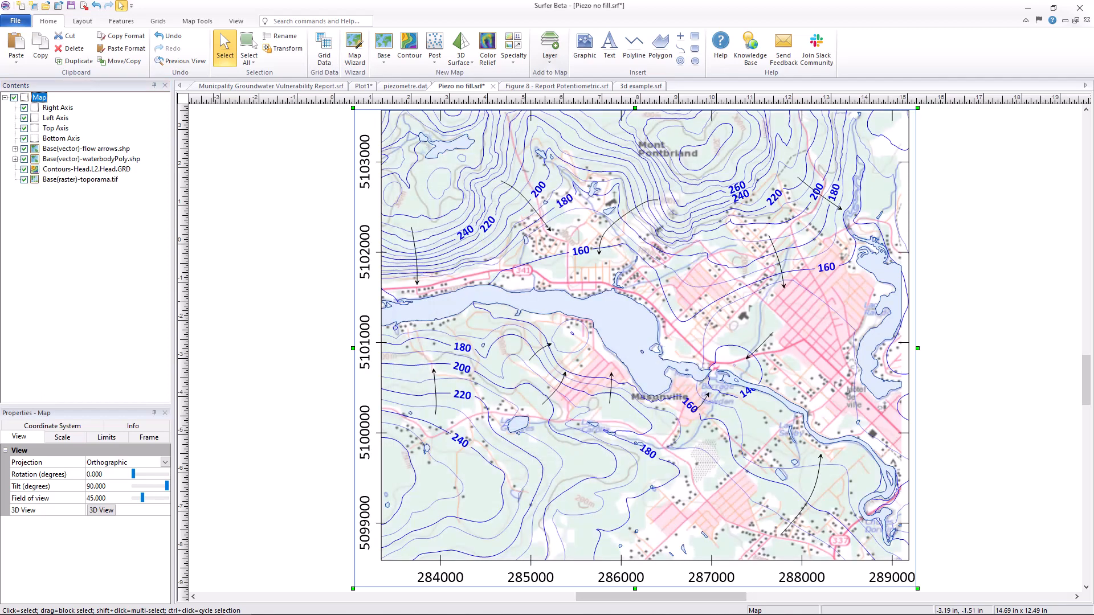
click(271, 85)
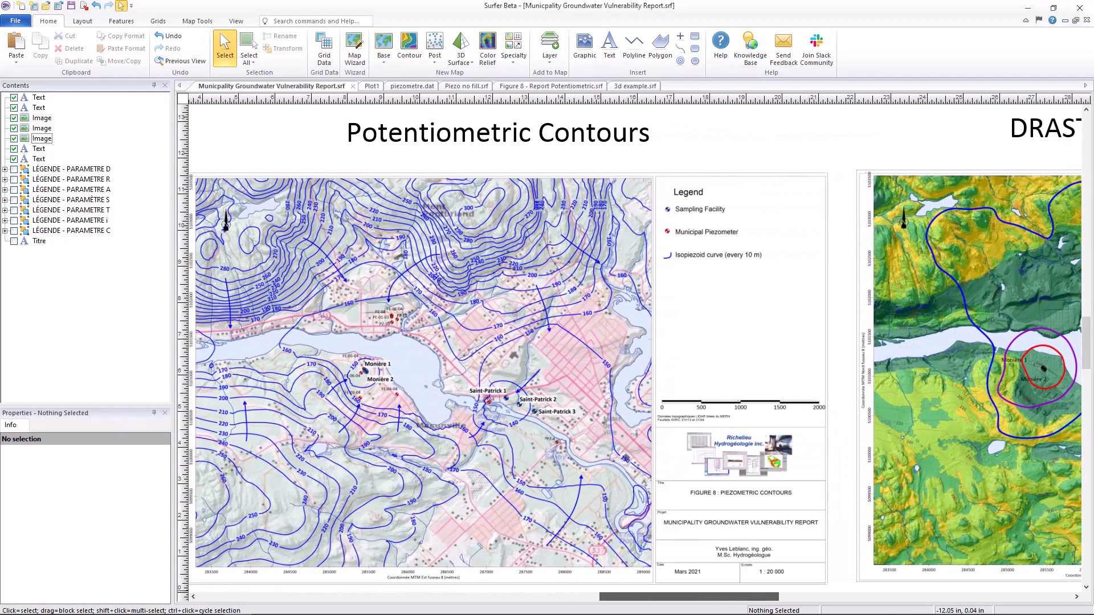
Review the piezometre.grd grid and piezometre.dat MTM coordinate worksheet, ending on blank Plot1
scroll(right, 3)
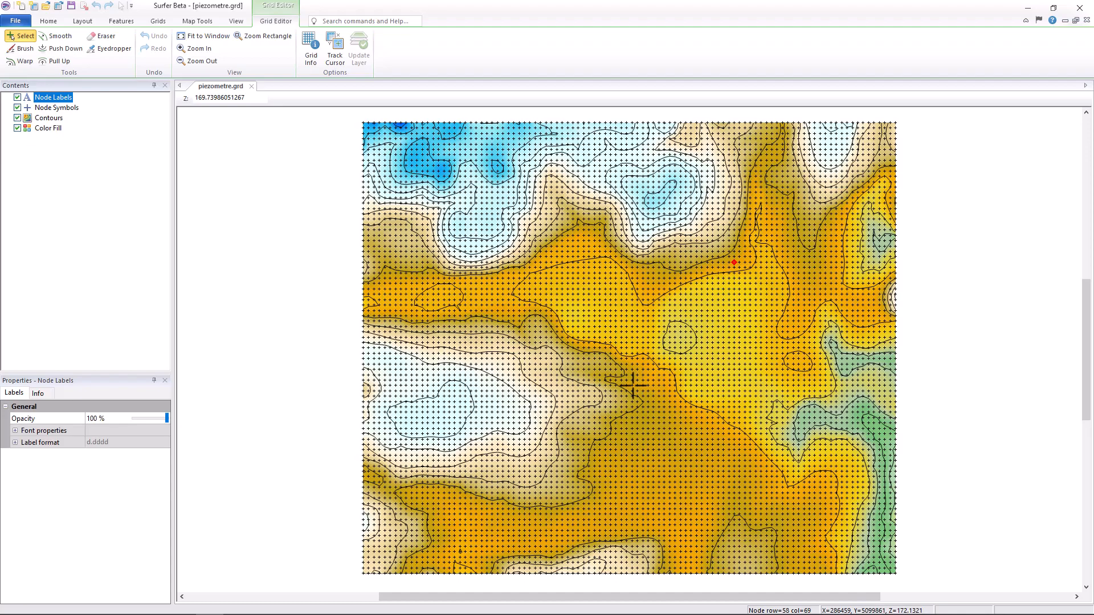
click(361, 86)
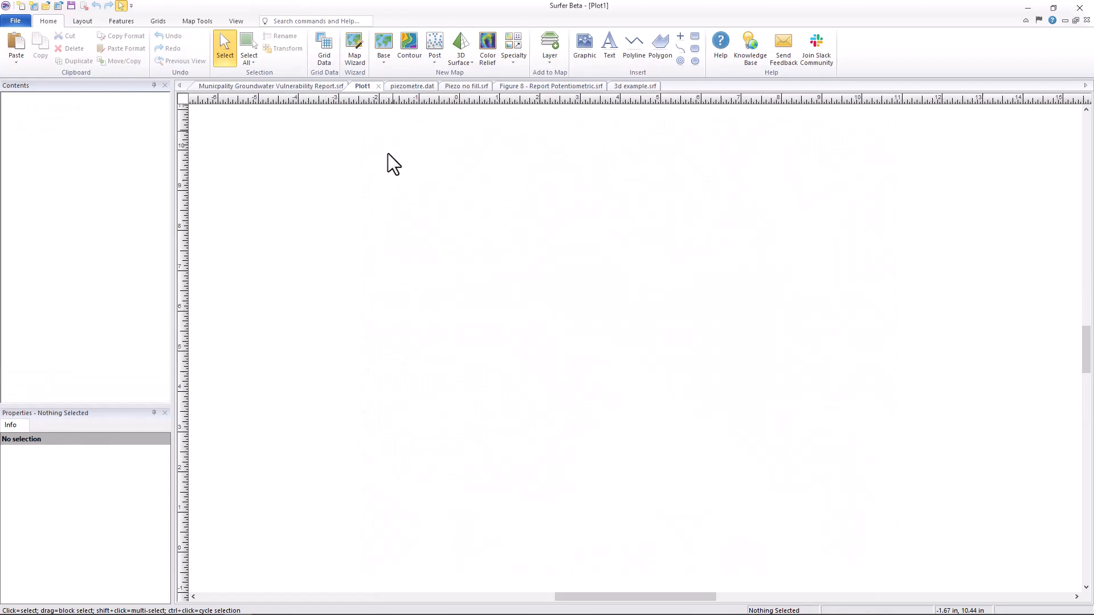
click(410, 86)
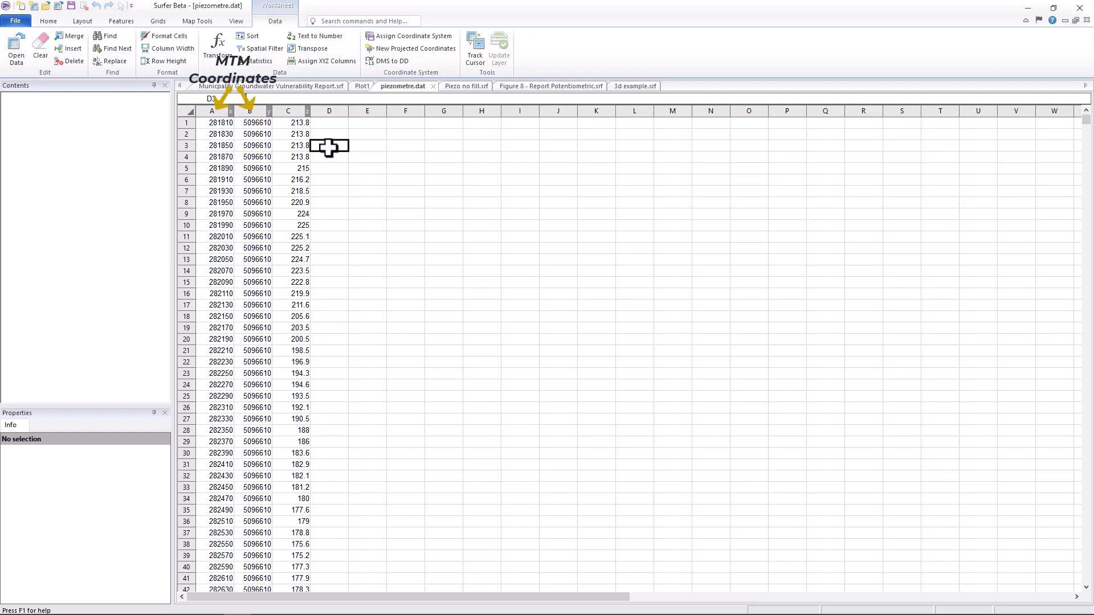
click(363, 85)
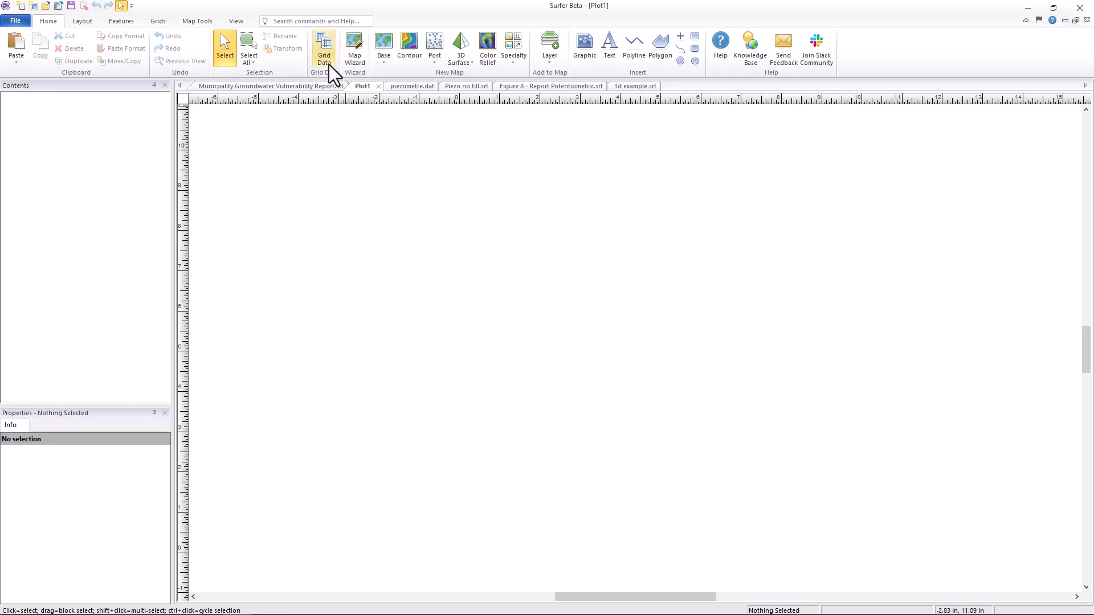
Grid the piezometre data by kriging from columns A, B, C into a contour layer
click(323, 45)
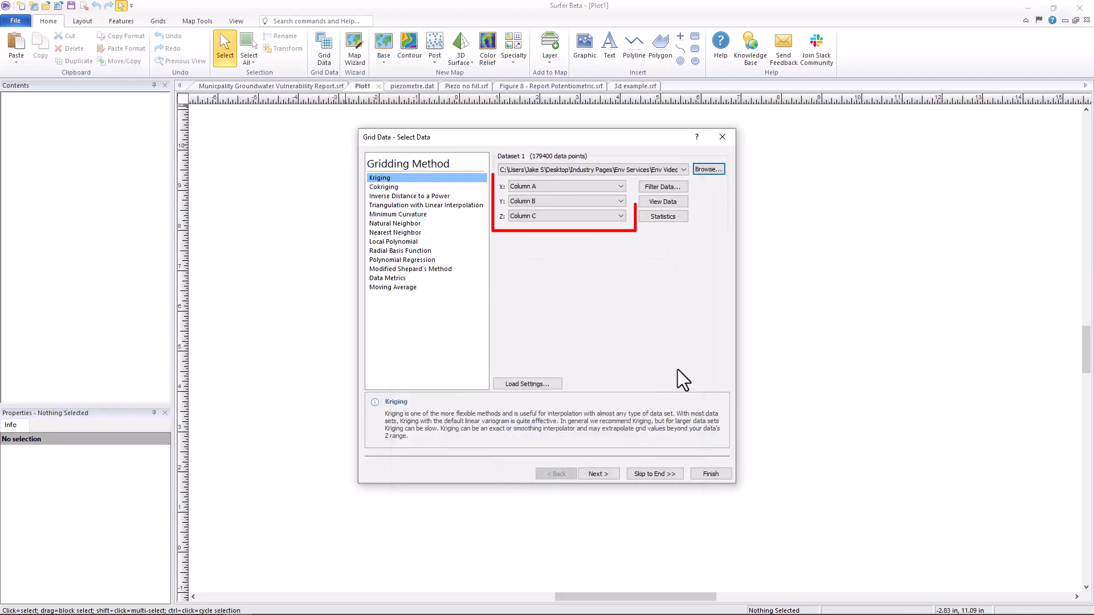
click(596, 473)
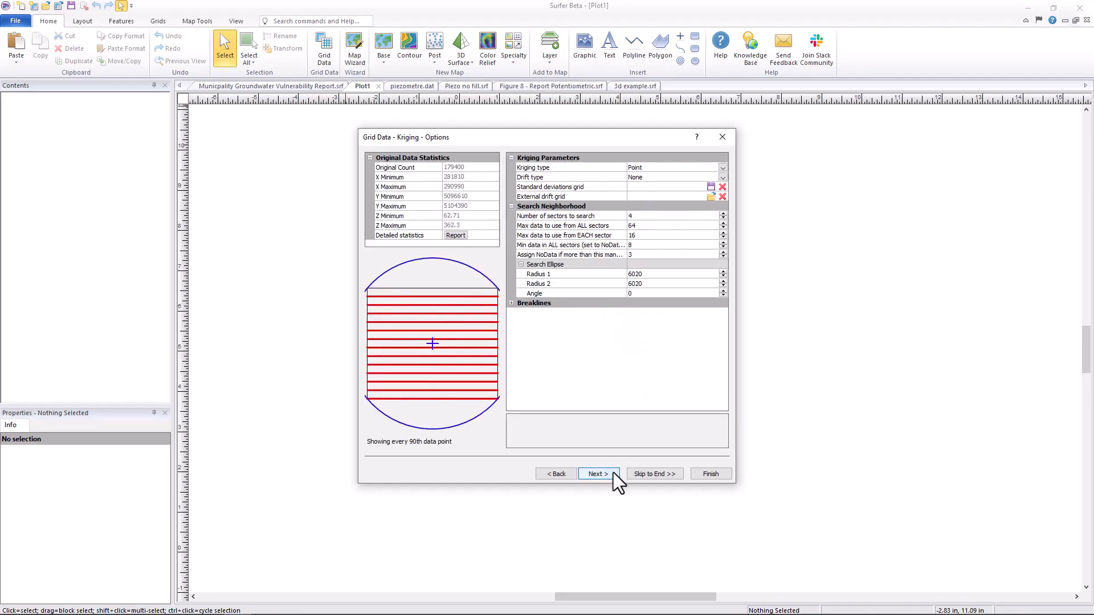
click(597, 474)
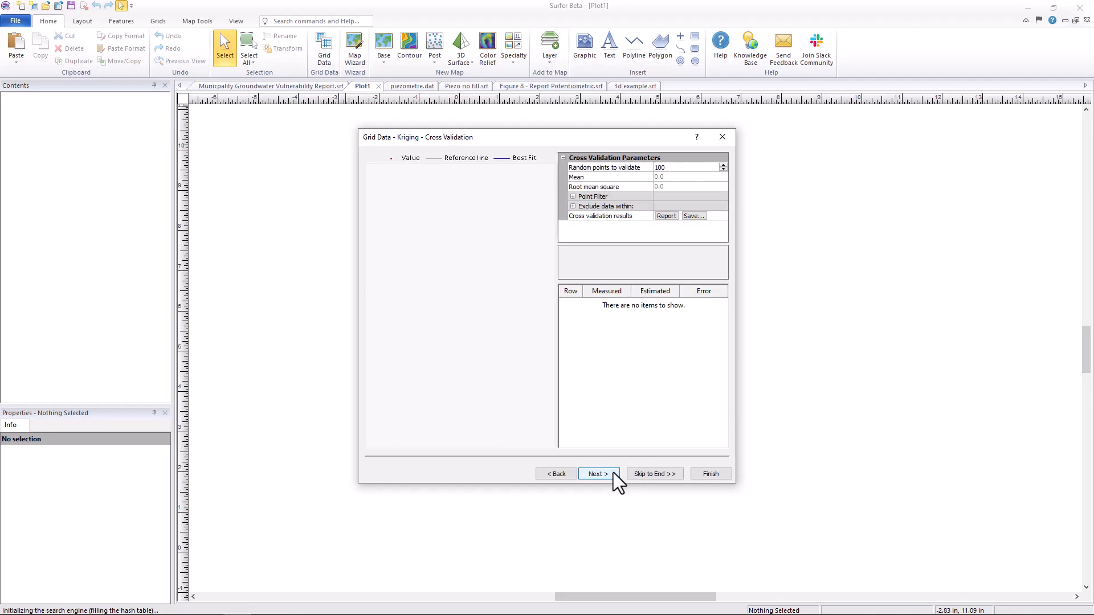
click(598, 473)
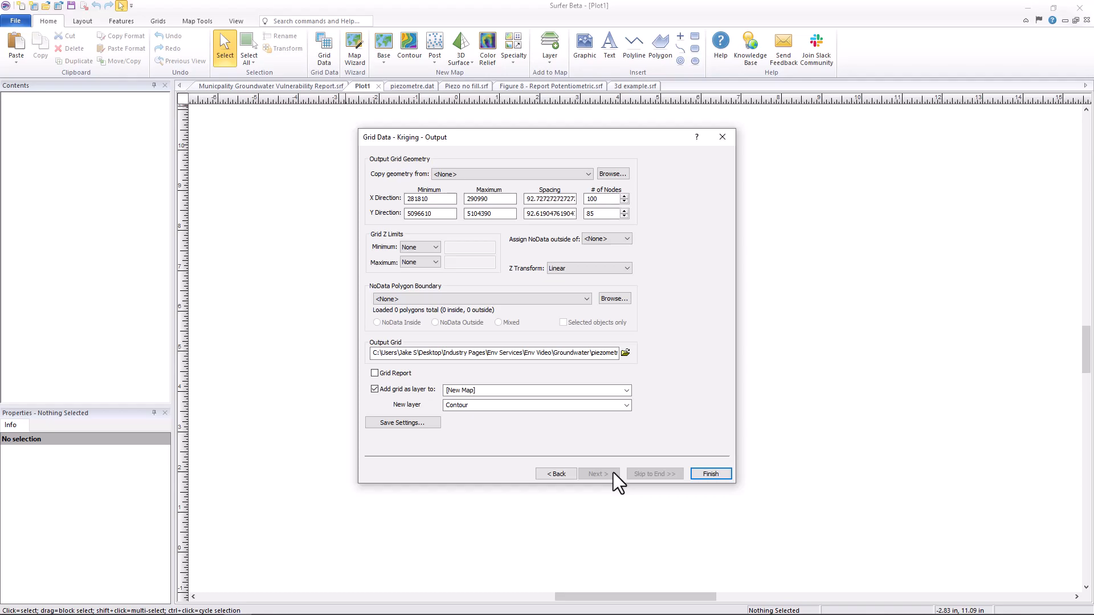
click(625, 405)
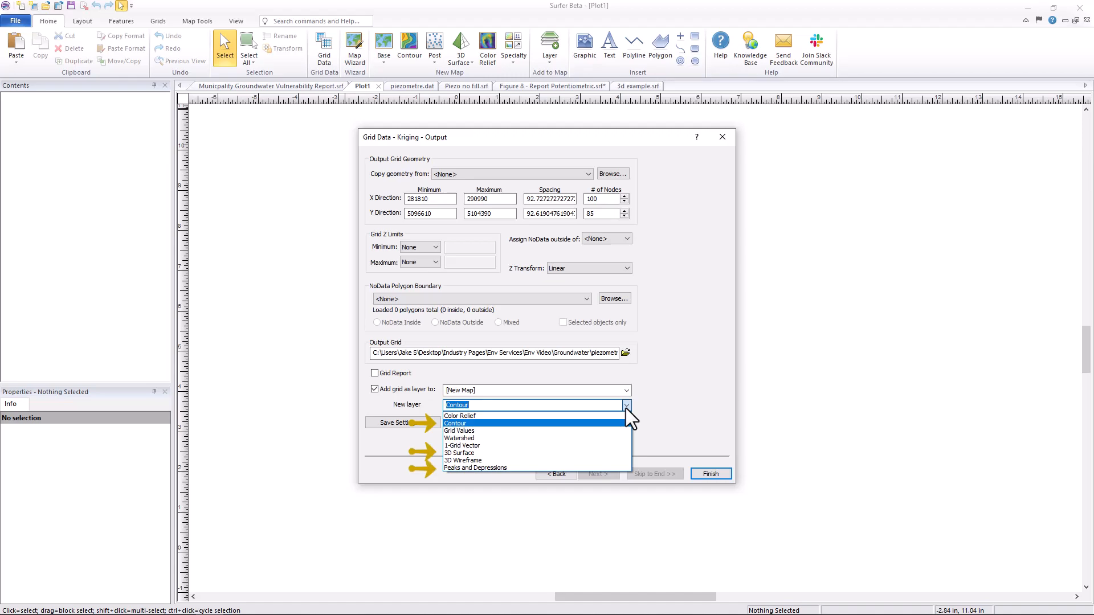
click(454, 423)
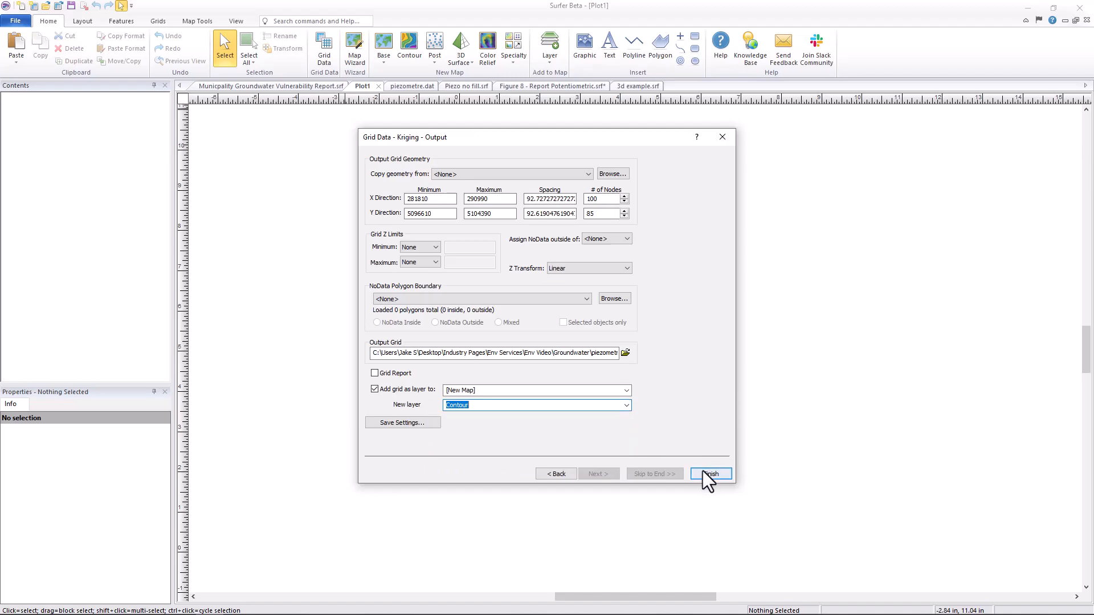
click(710, 475)
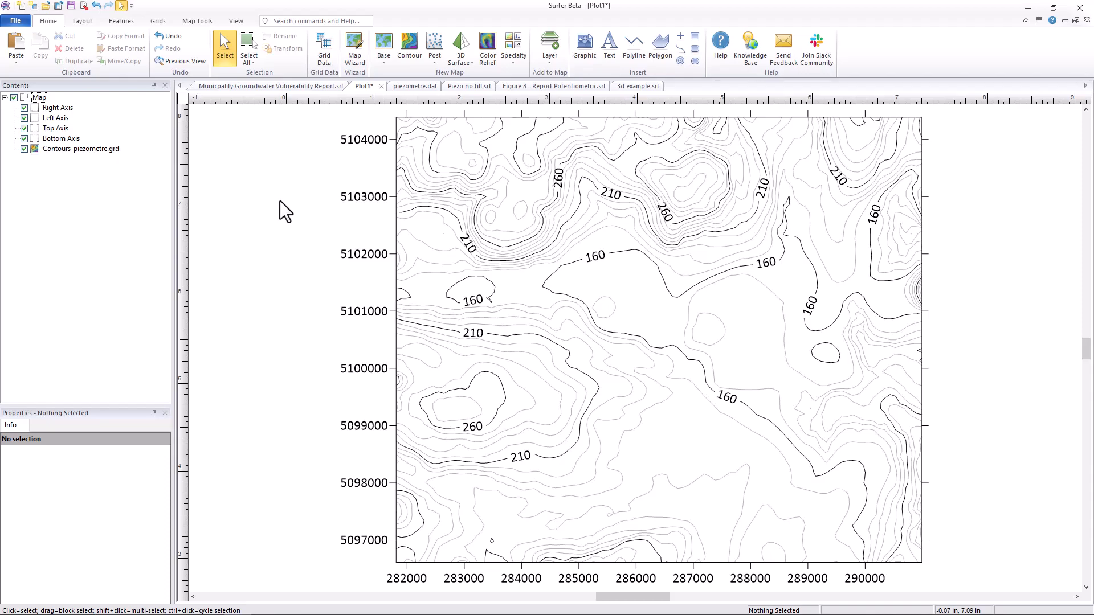
Fill the Contours layer's levels using the Terrain colour ramp
click(80, 149)
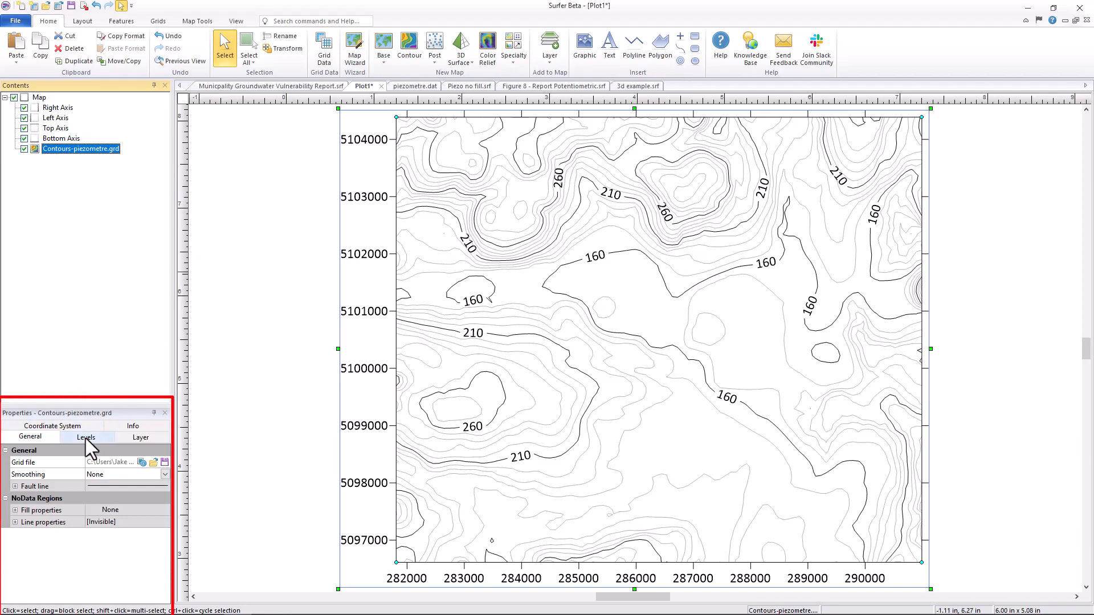
click(85, 436)
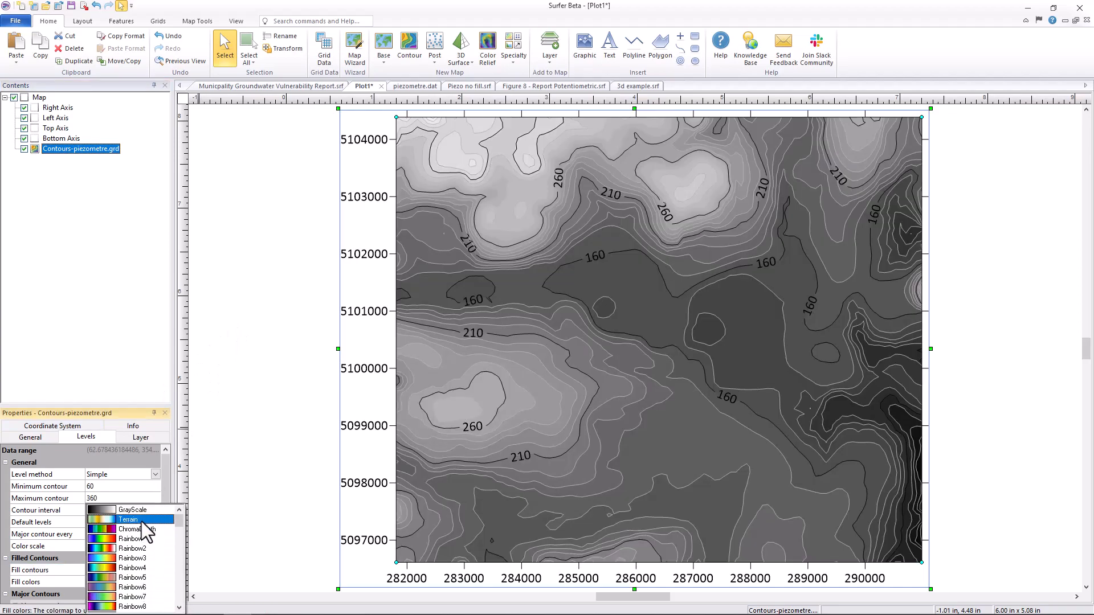
click(128, 519)
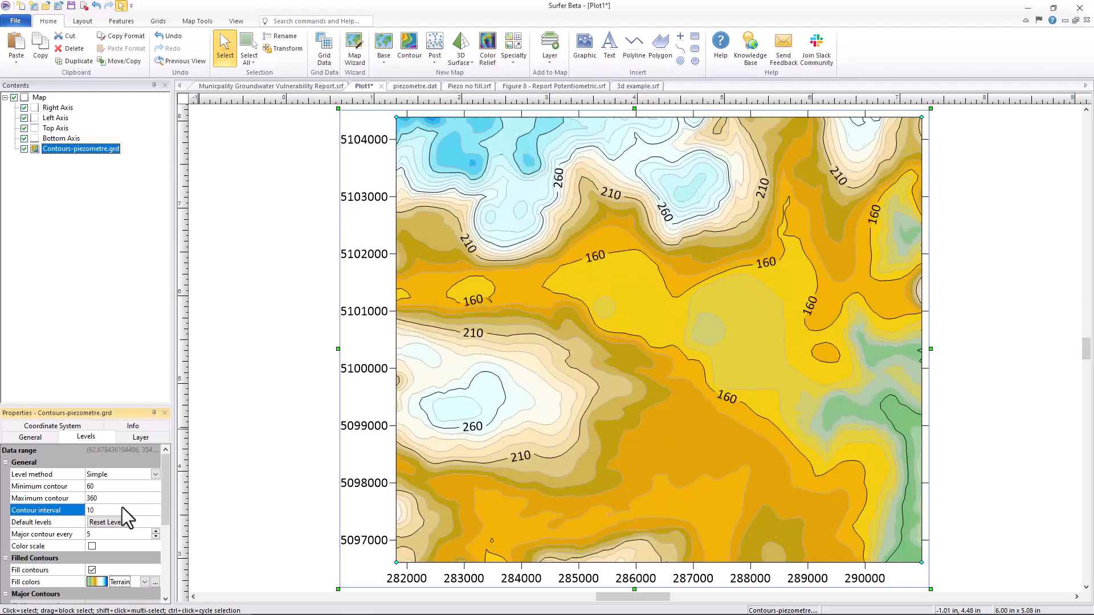
right_click(77, 159)
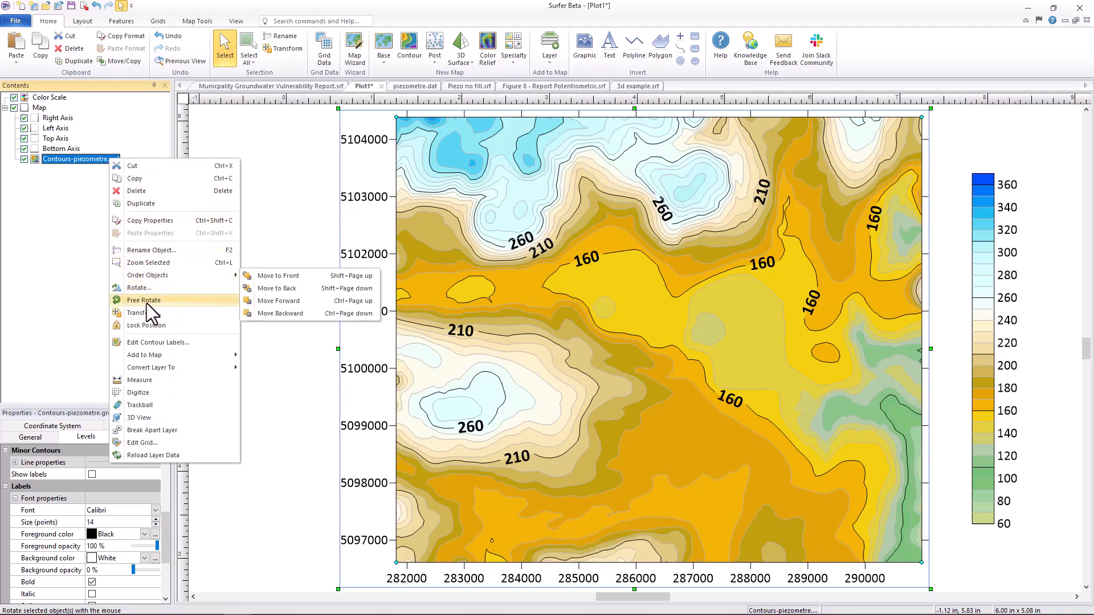
Set contour levels to Advanced and reverse the Terrain fills so low heads are blue
click(158, 342)
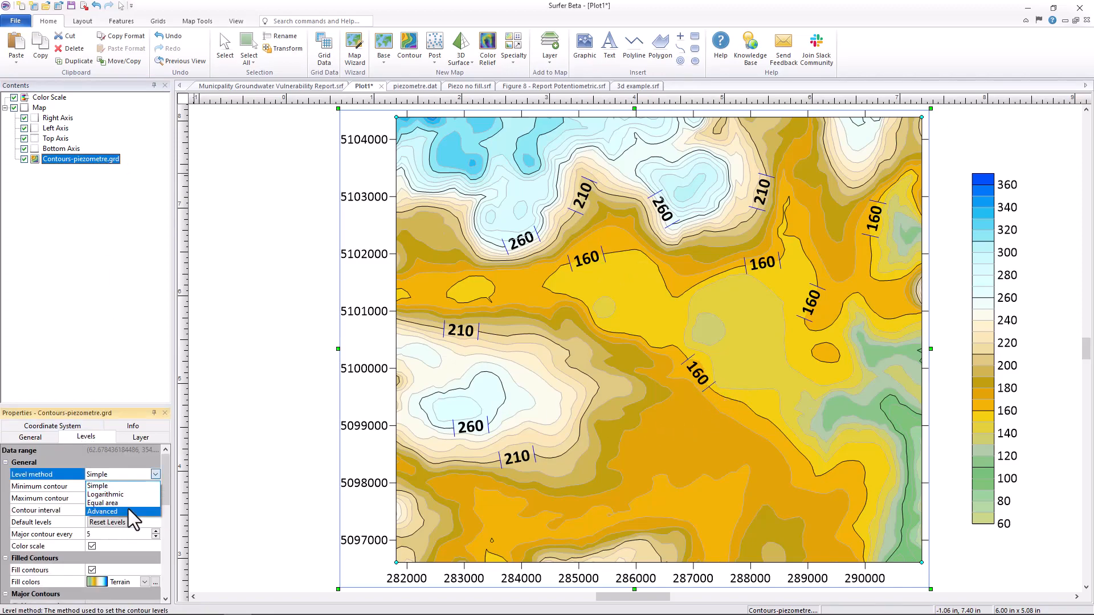
click(102, 512)
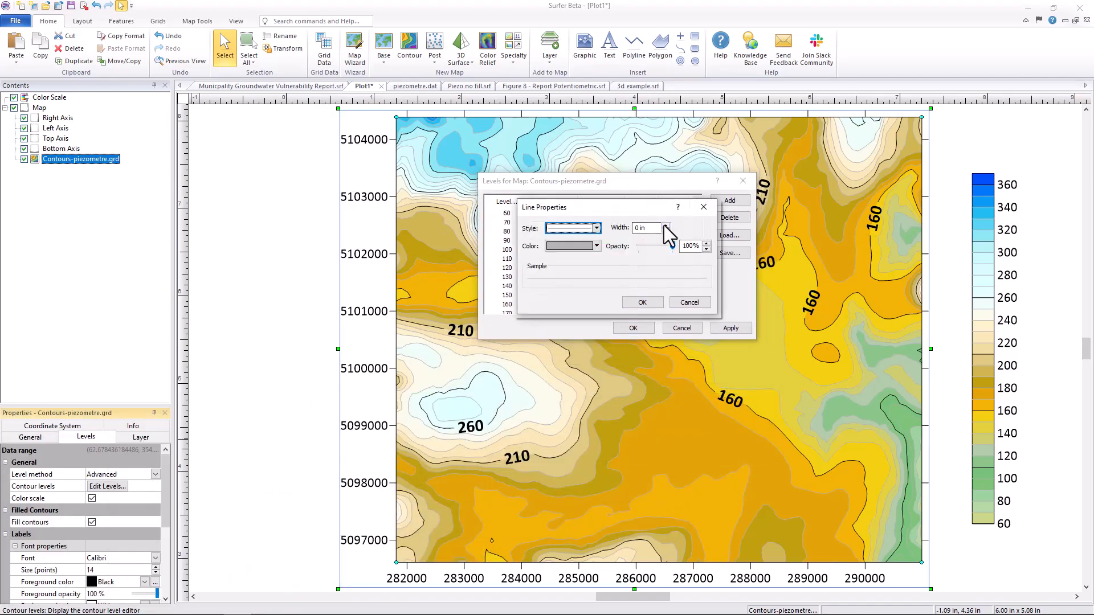
click(689, 302)
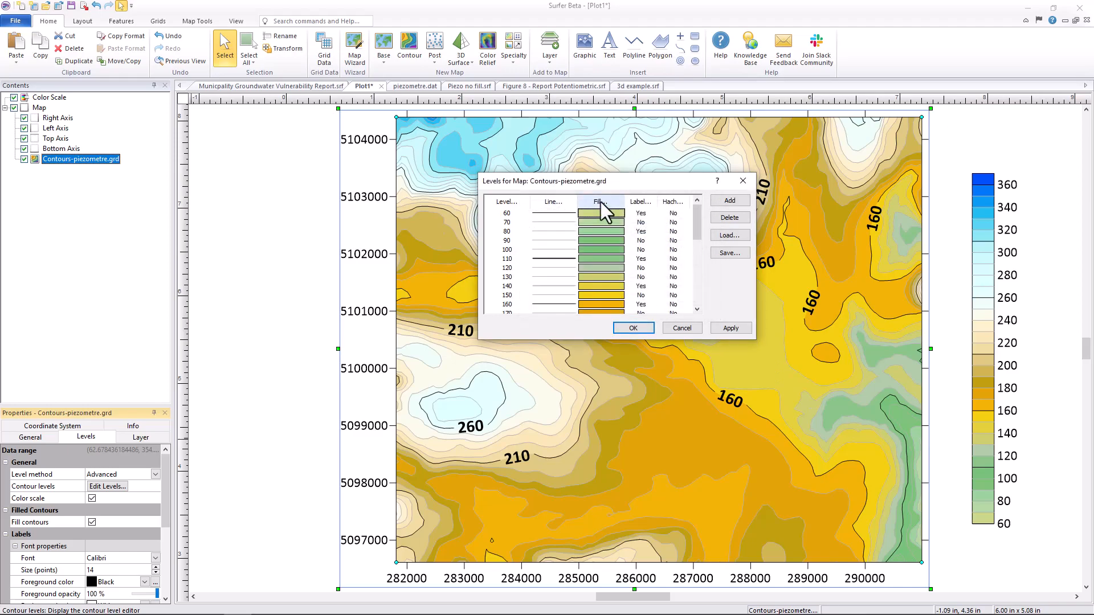
click(602, 213)
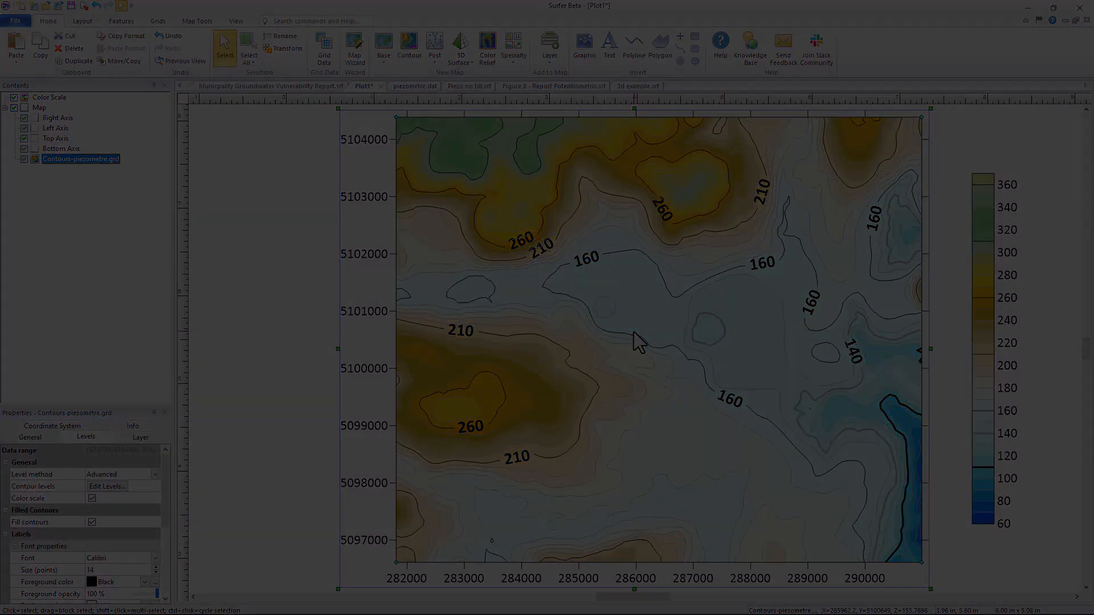
On the Piezo no fill map, import waterbodyPoly.shp as a base layer
click(458, 86)
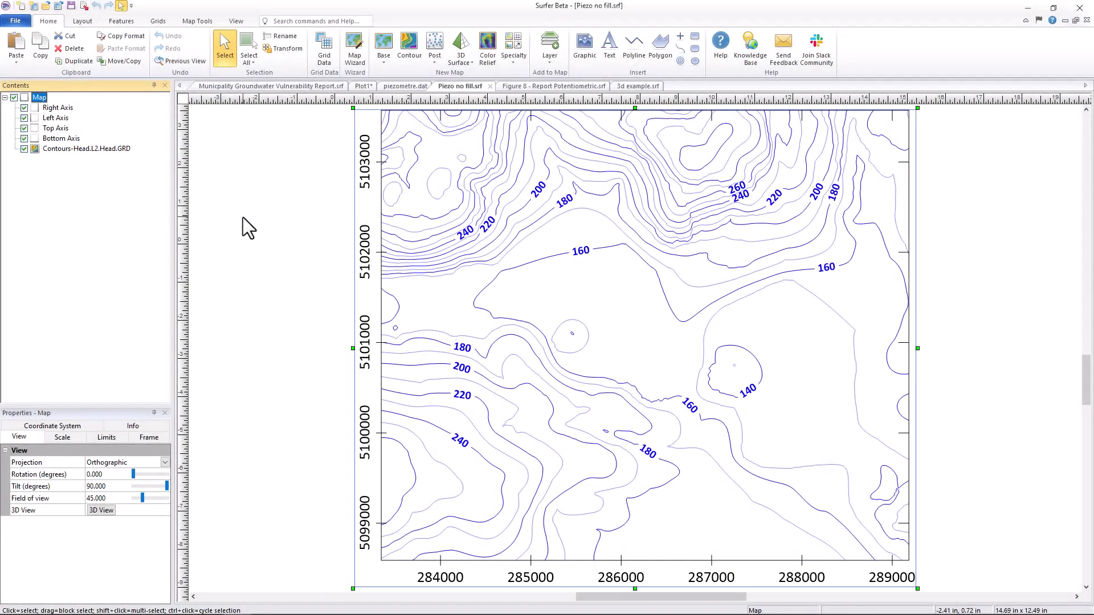
mouse_move(434, 205)
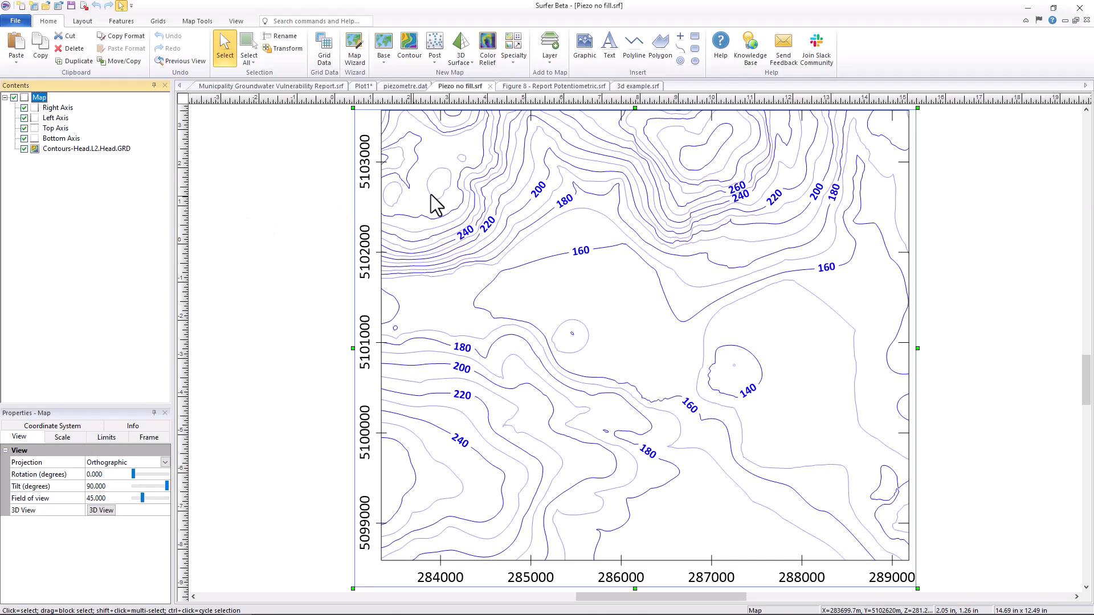
click(550, 46)
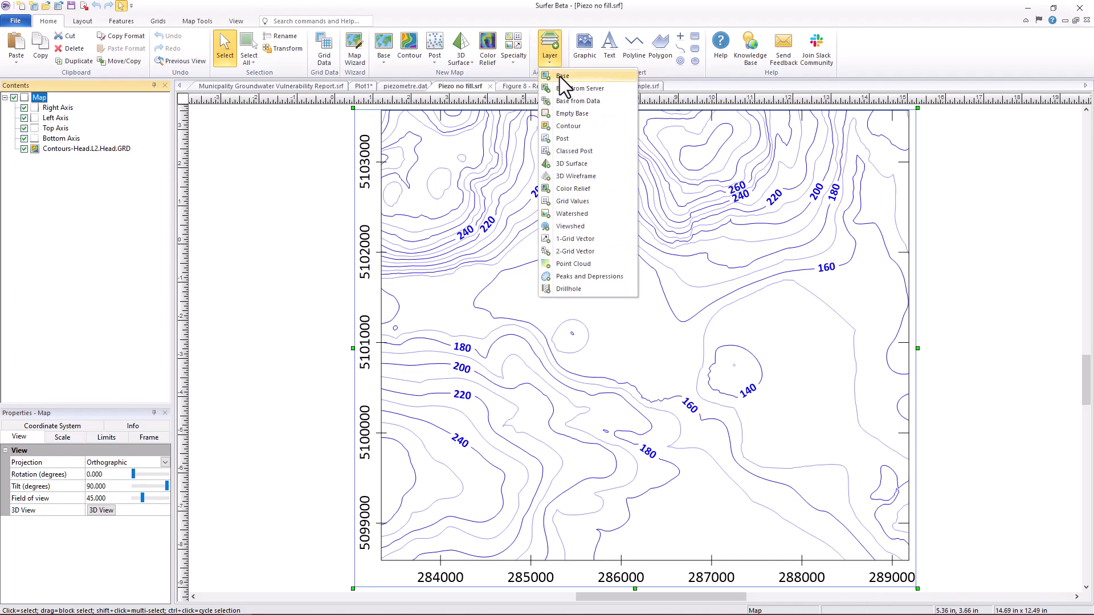
click(562, 75)
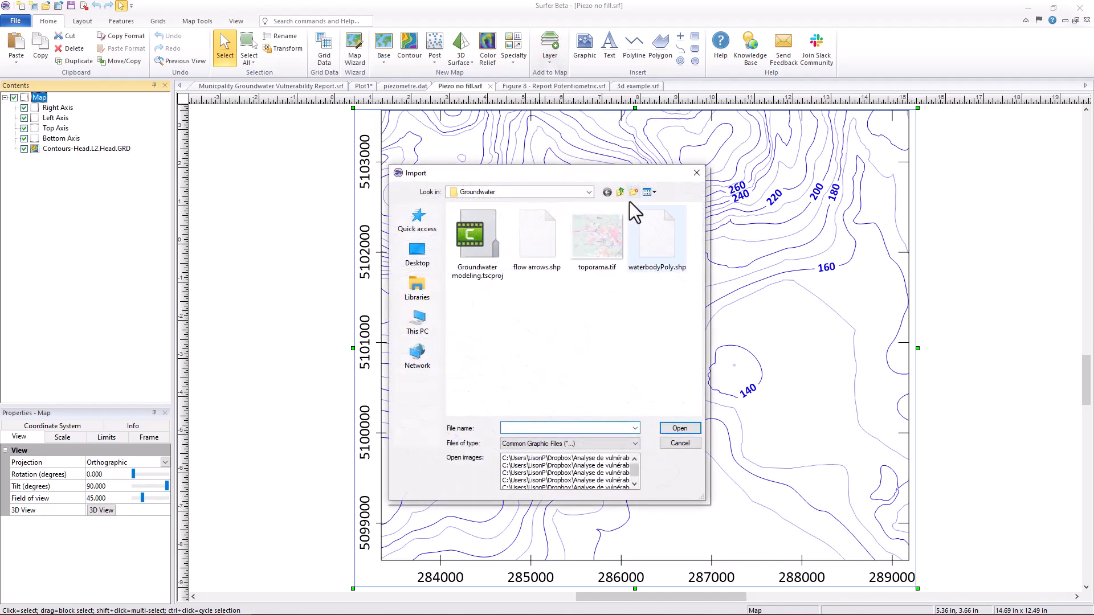
click(677, 428)
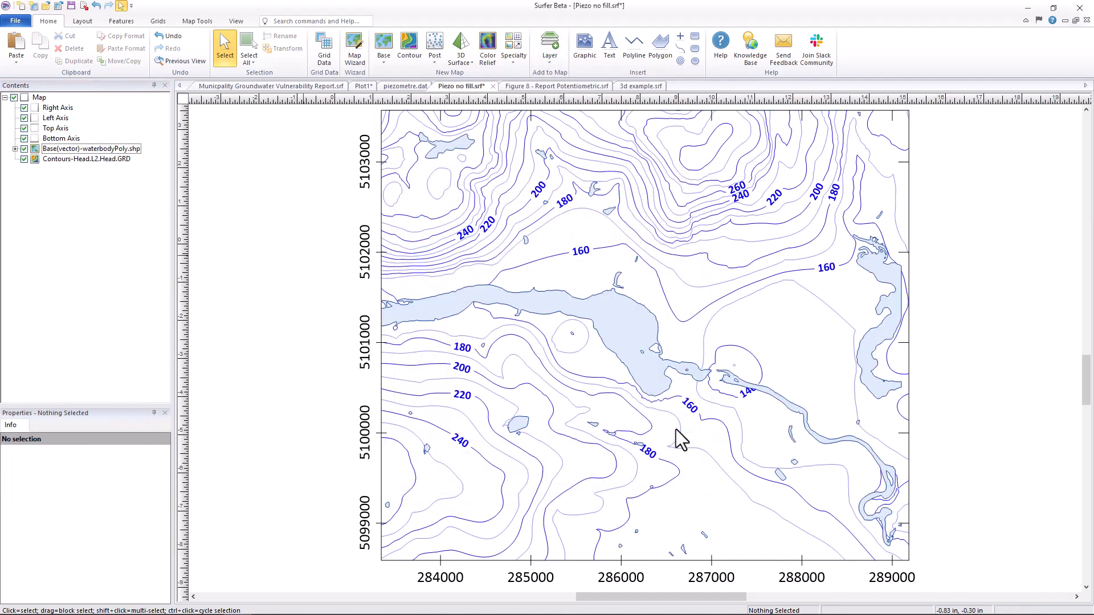
mouse_move(240, 211)
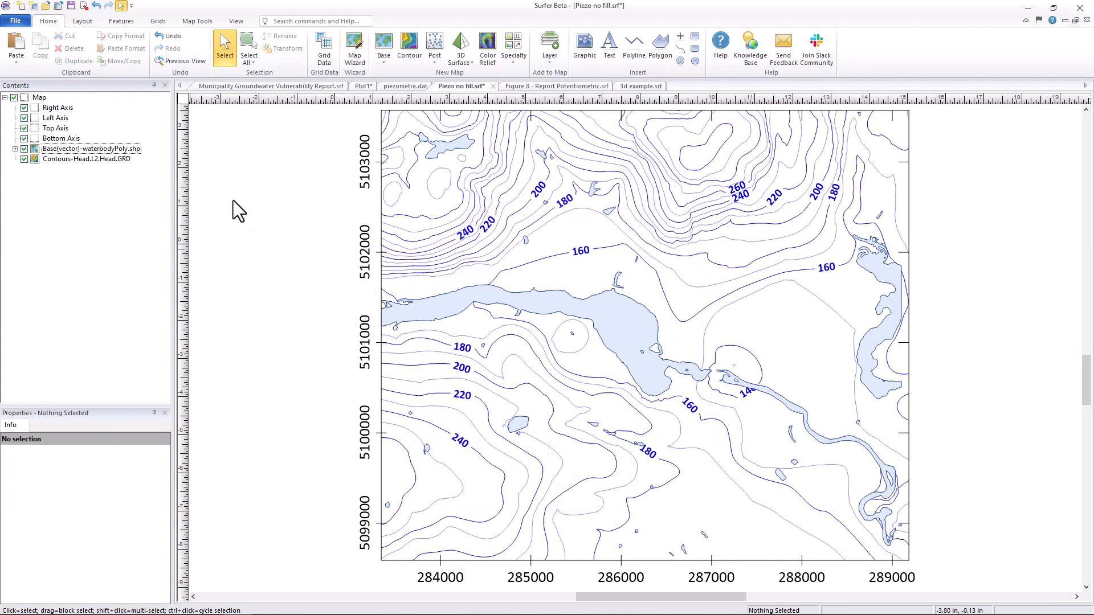
Add flow arrows.shp as another base layer showing flow direction
click(628, 279)
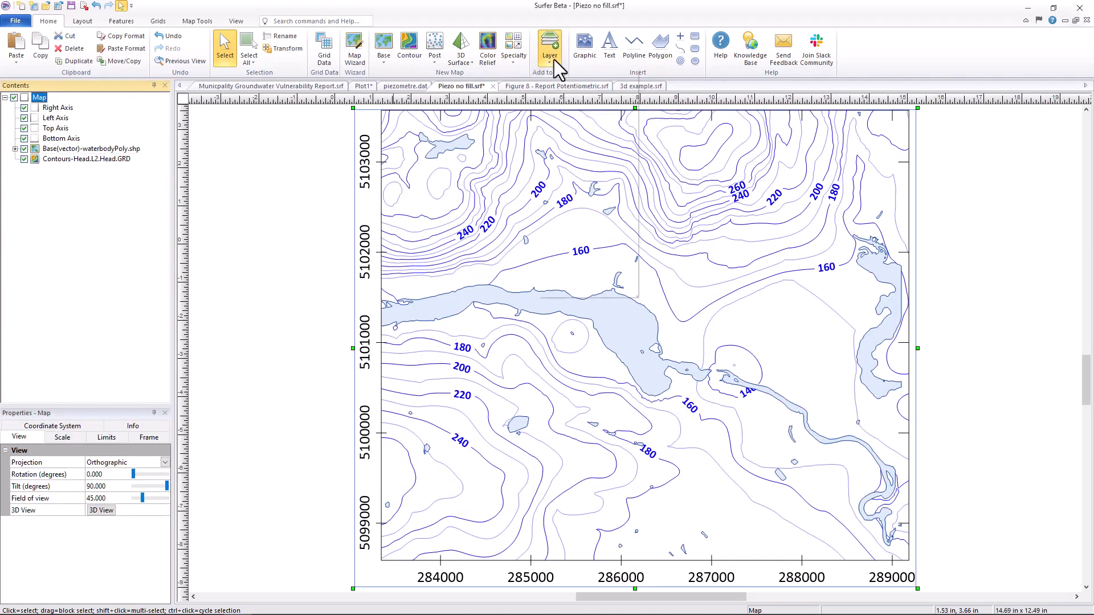
click(383, 46)
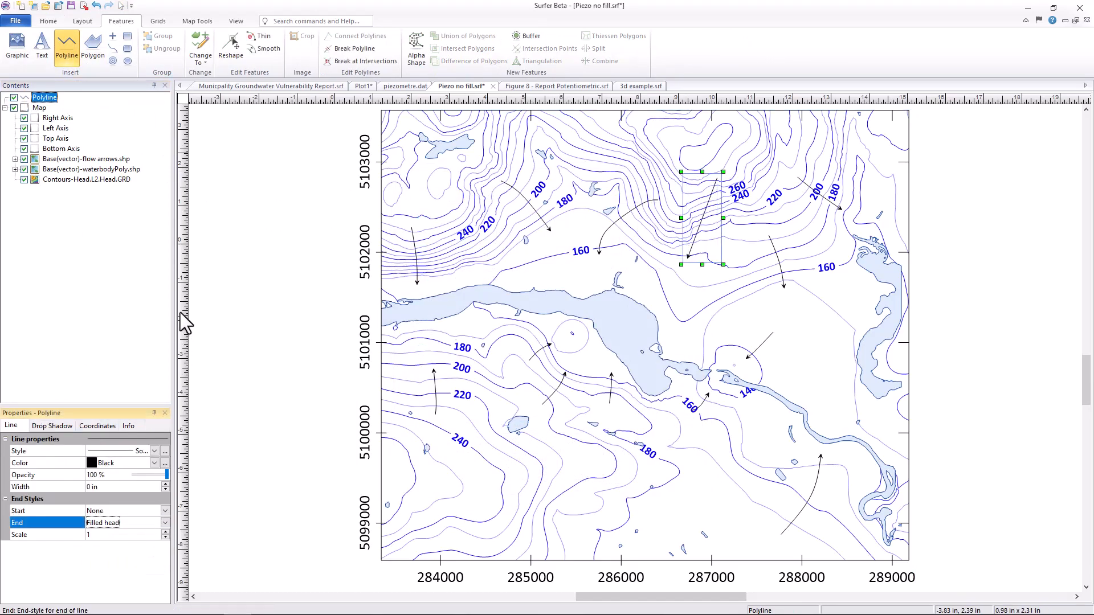
click(549, 46)
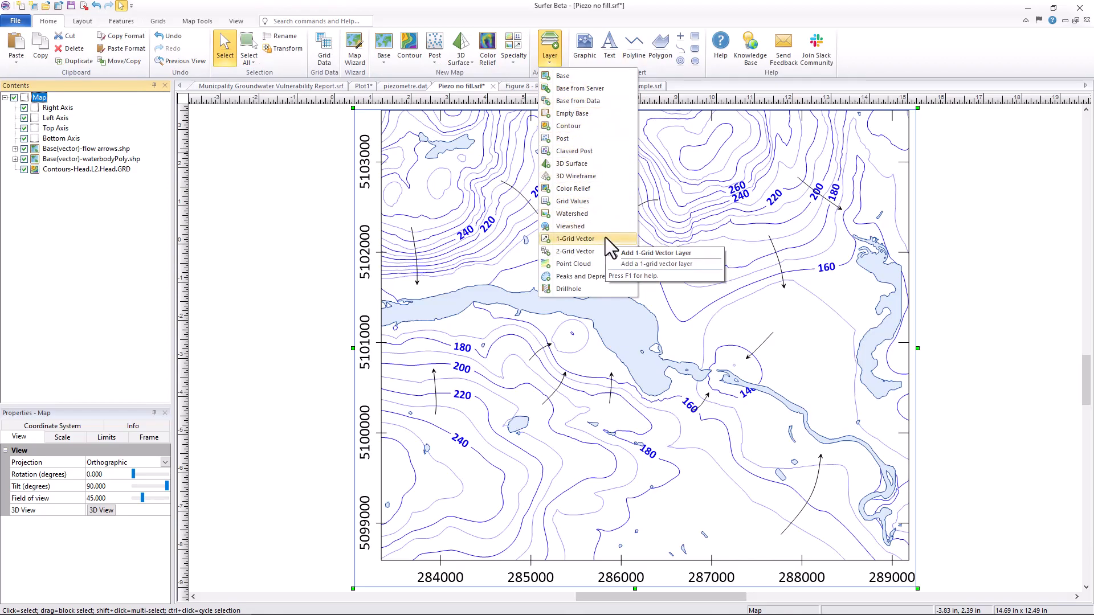
Close the Layer menu and show the Municipality Groundwater Vulnerability Report layout
click(270, 85)
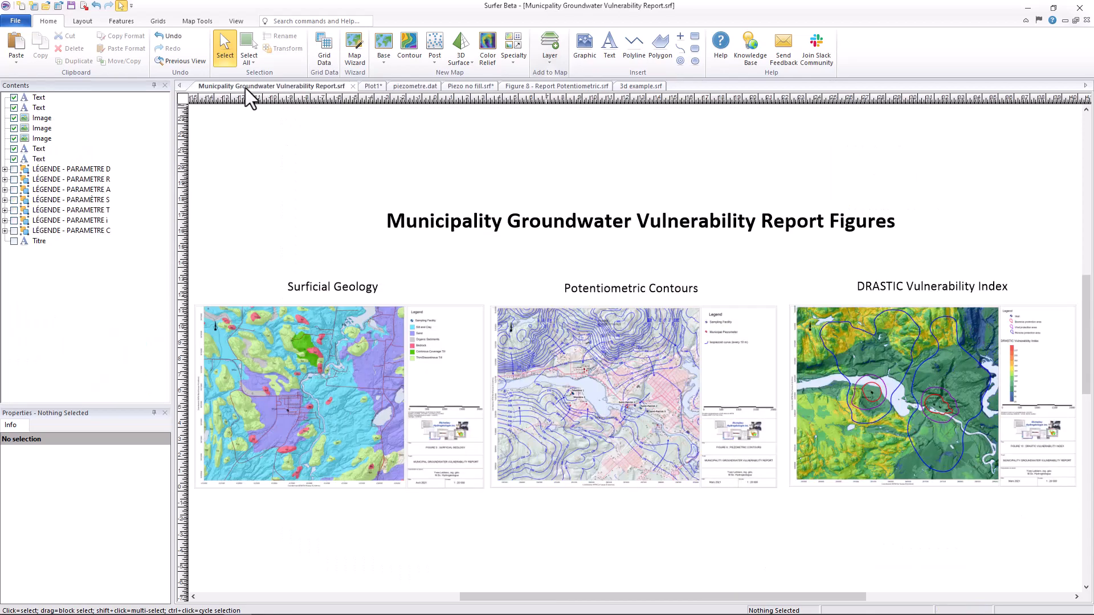
Show the 3d example map in 3D View and pan around the terrain scene
click(633, 86)
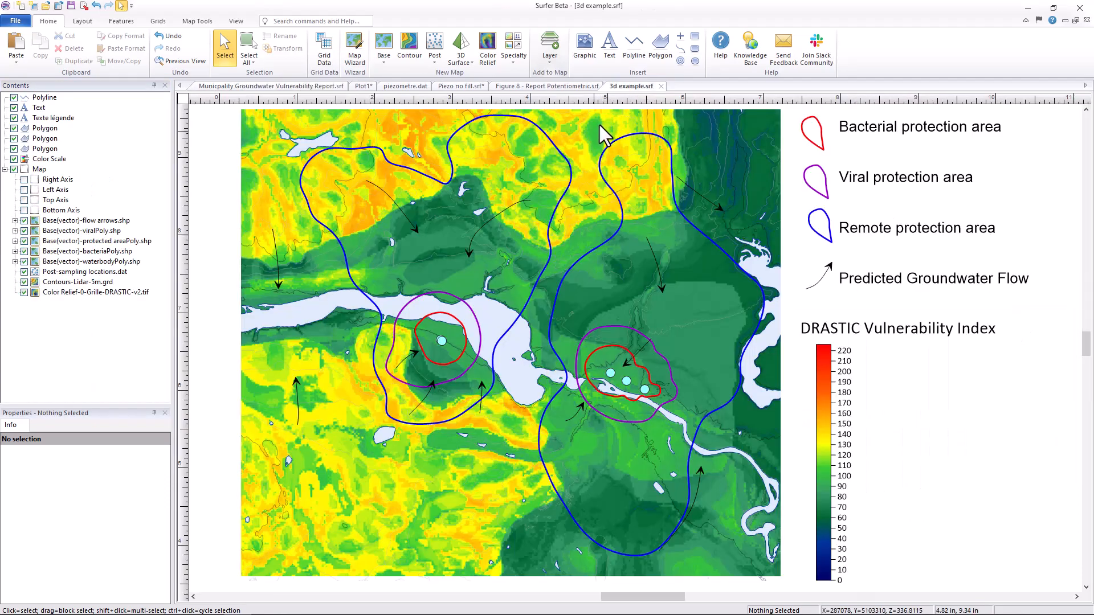
click(461, 49)
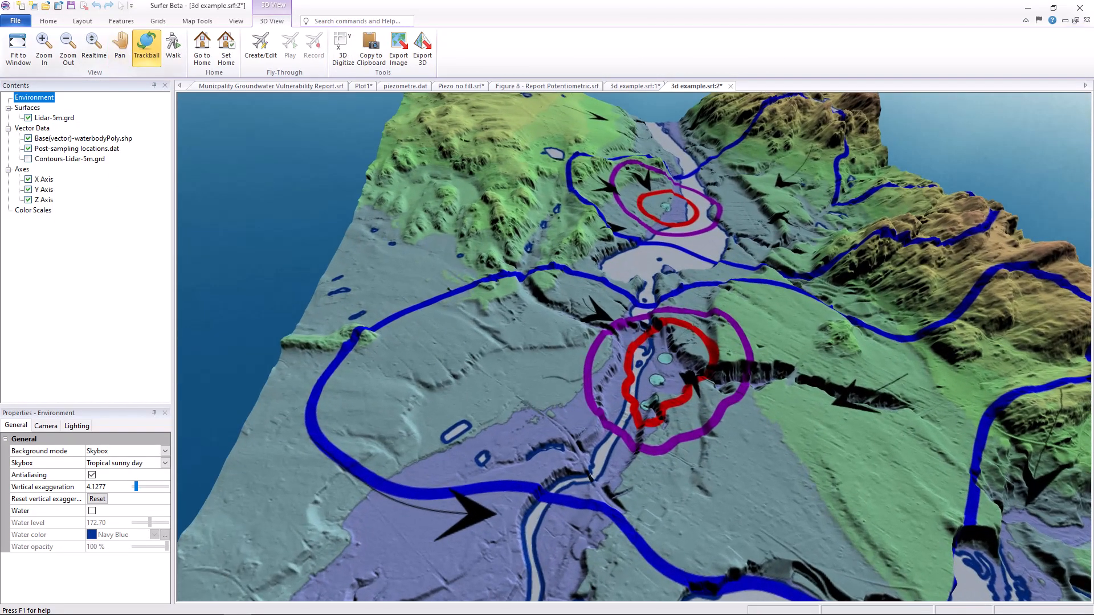
click(119, 46)
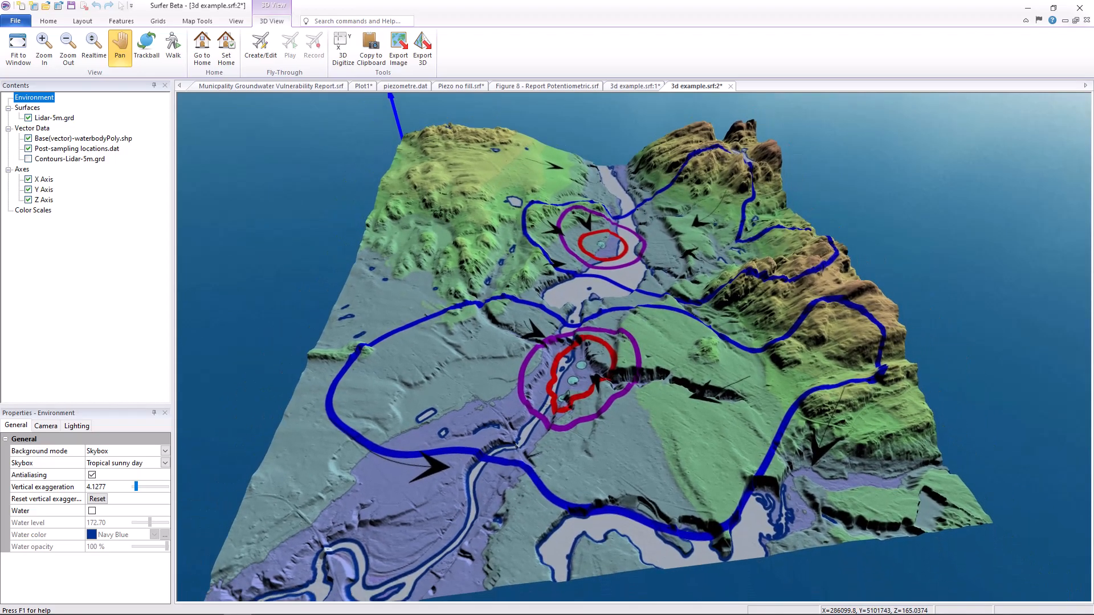